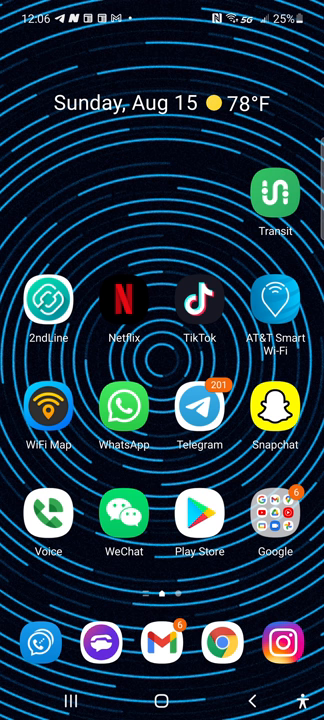
Step: Open the Zillow report for the Belleville, IL home and scroll through nearby sales
{"action": "left_click", "coordinate": [171, 647]}
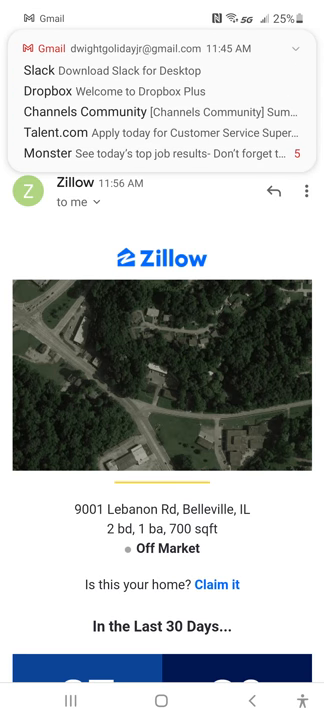
{"action": "scroll", "scroll_direction": "down", "scroll_amount": 3}
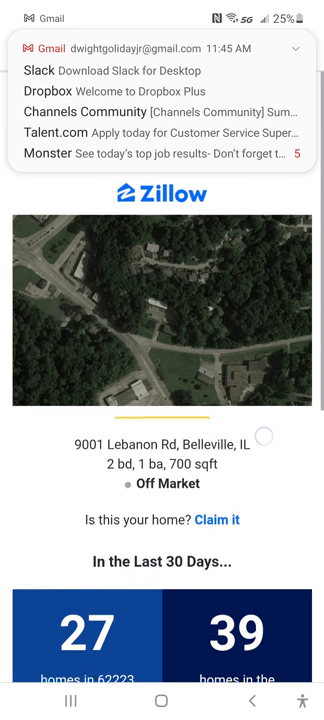
{"action": "scroll", "scroll_direction": "down", "scroll_amount": 3}
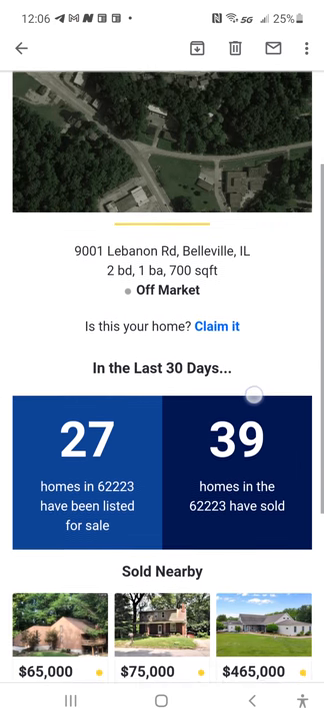
{"action": "scroll", "scroll_direction": "down", "scroll_amount": 3}
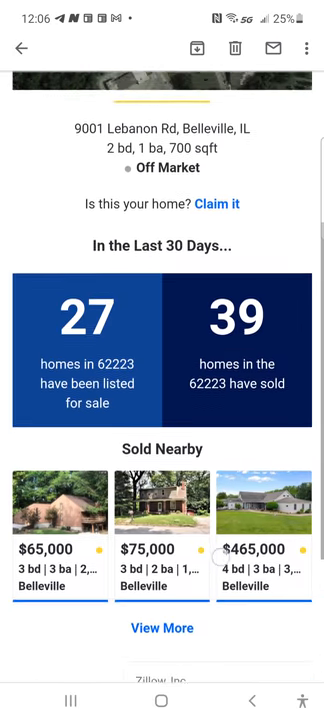
{"action": "scroll", "scroll_direction": "down", "scroll_amount": 3}
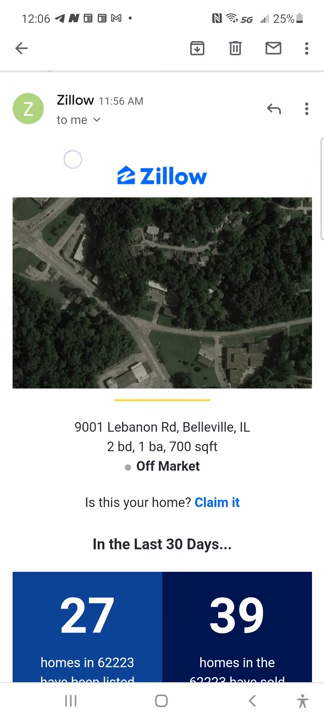
{"action": "scroll", "scroll_direction": "down", "scroll_amount": 3}
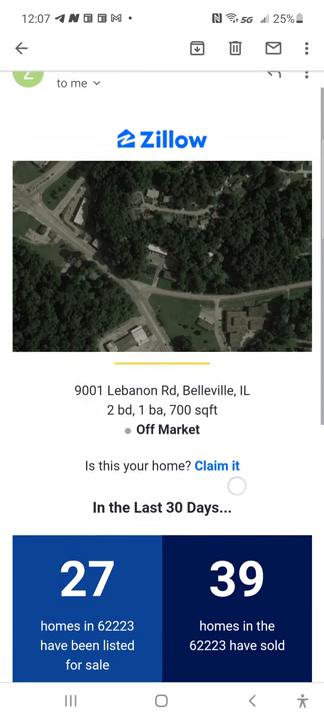
{"action": "scroll", "scroll_direction": "down", "scroll_amount": 3}
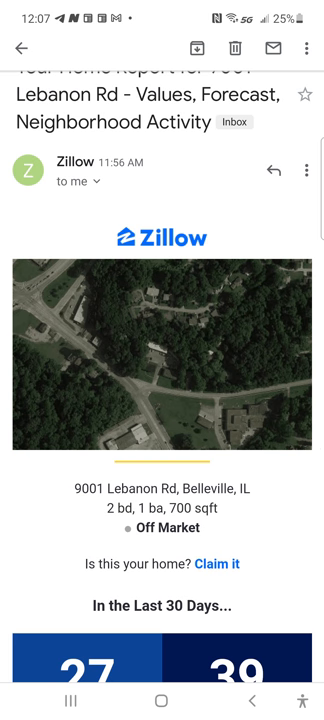
Step: Add the Zillow email to Google Tasks from the overflow menu
{"action": "left_click", "coordinate": [308, 48]}
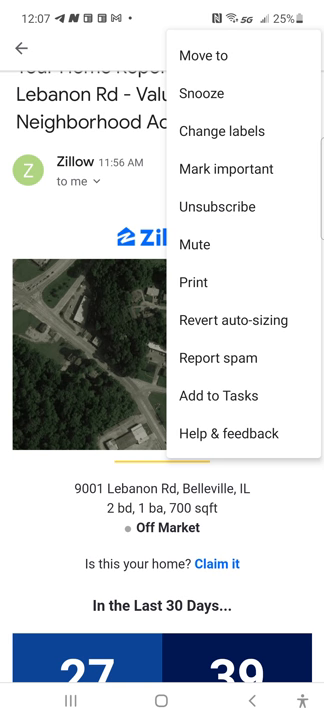
{"action": "left_click", "coordinate": [198, 282]}
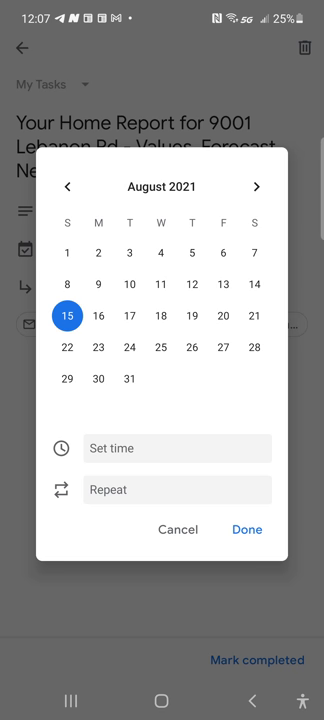
Step: Pick August 18 at 10:00 PM as the task's due date, then return to the email
{"action": "left_click", "coordinate": [160, 315]}
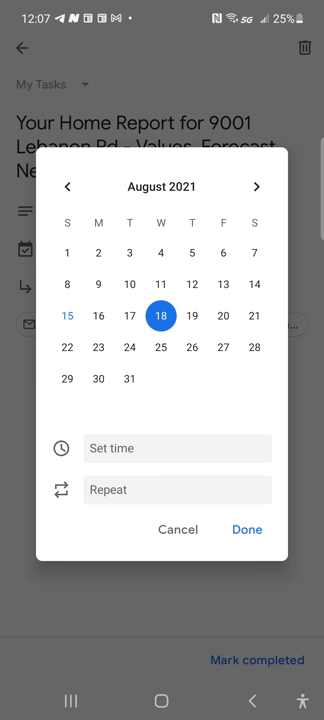
{"action": "left_click", "coordinate": [180, 448]}
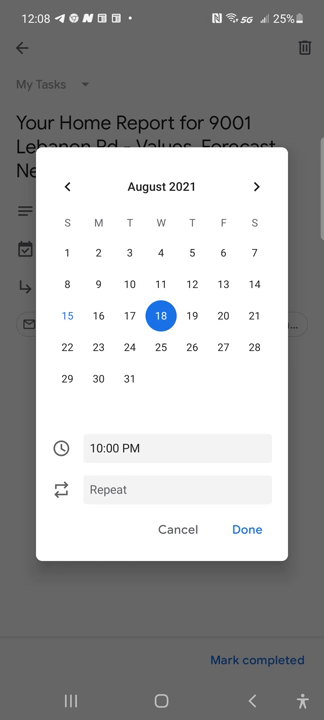
{"action": "left_click", "coordinate": [248, 529]}
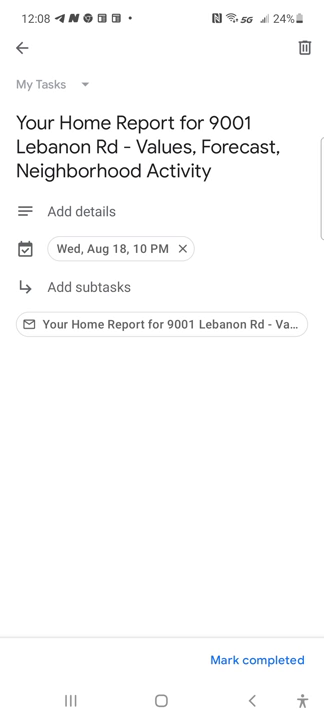
{"action": "left_click", "coordinate": [20, 48]}
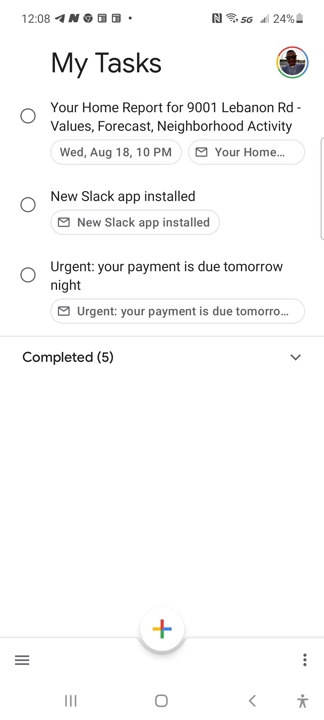
{"action": "left_click", "coordinate": [170, 117]}
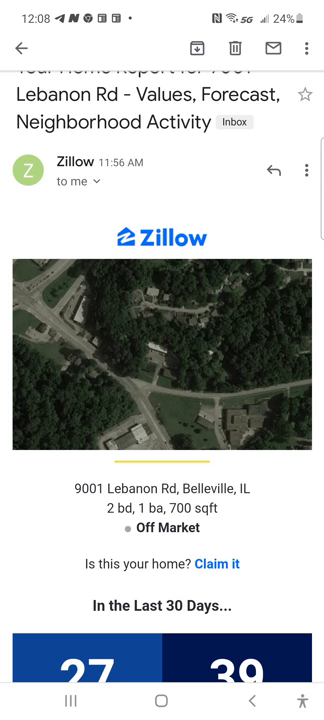
Step: Mark the Zillow home report email important from the overflow menu, then return to the inbox
{"action": "scroll", "scroll_direction": "down", "scroll_amount": 3}
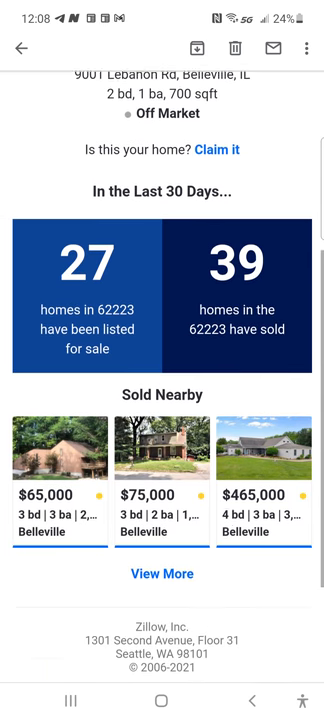
{"action": "left_click", "coordinate": [311, 47]}
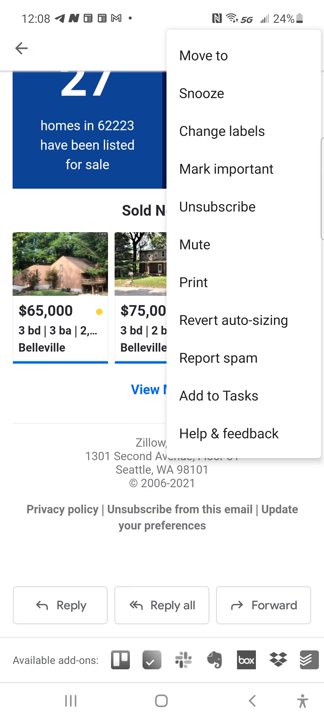
{"action": "left_click", "coordinate": [223, 169]}
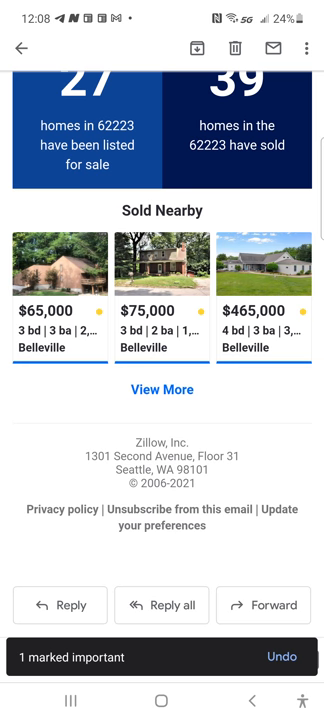
{"action": "scroll", "scroll_direction": "up", "scroll_amount": 3}
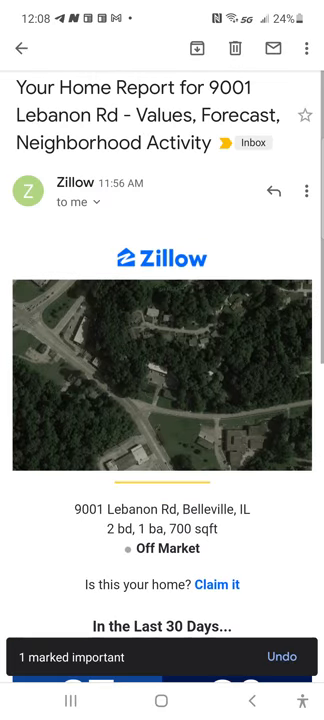
{"action": "scroll", "scroll_direction": "down", "scroll_amount": 3}
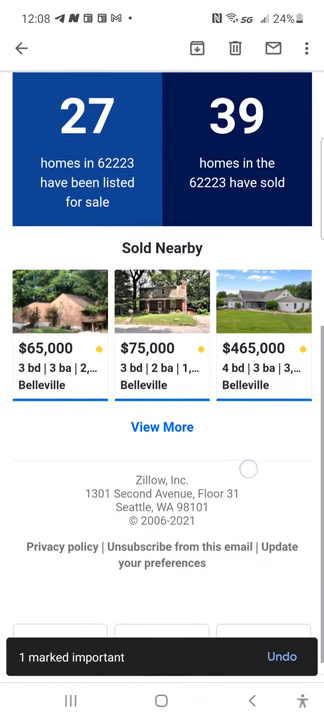
{"action": "scroll", "scroll_direction": "up", "scroll_amount": 3}
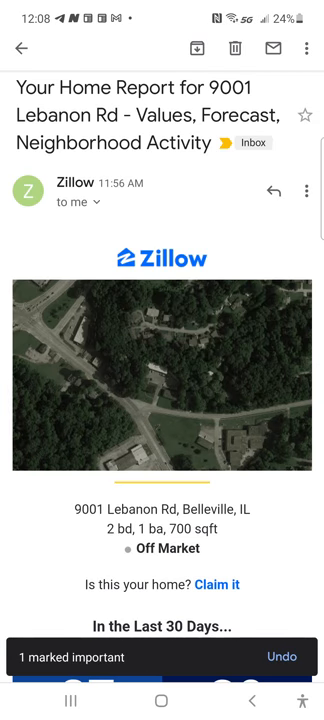
{"action": "left_click", "coordinate": [24, 49]}
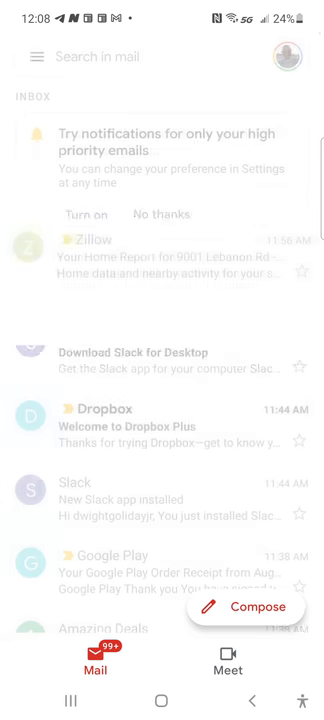
Step: Reopen the Zillow email and open its Dropbox add-on, which finds no items
{"action": "left_click", "coordinate": [162, 264]}
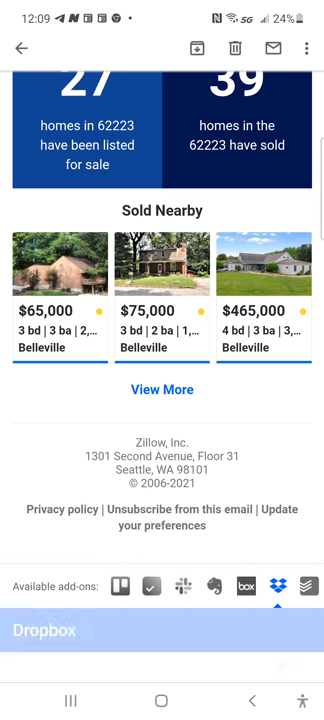
{"action": "left_click", "coordinate": [273, 586]}
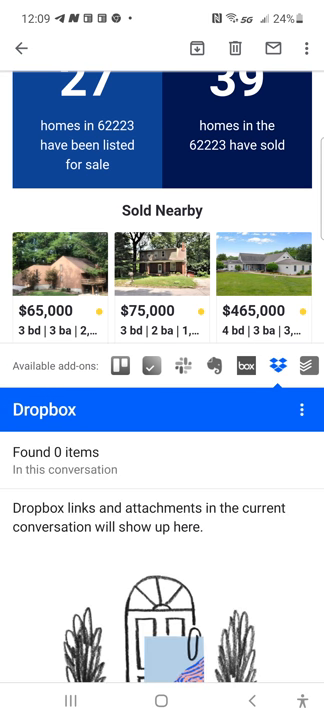
{"action": "scroll", "scroll_direction": "down", "scroll_amount": 3}
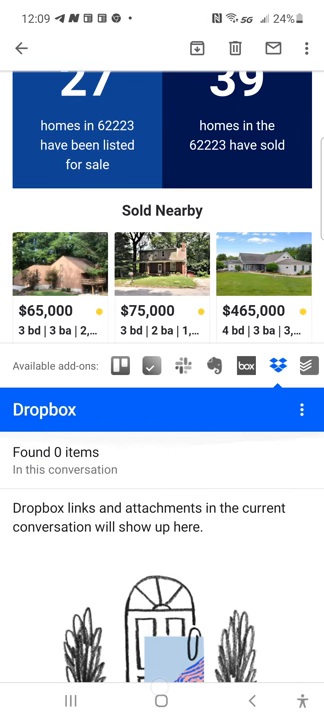
{"action": "left_click", "coordinate": [306, 409]}
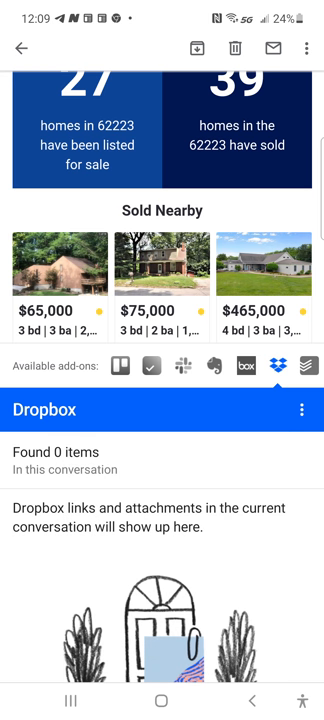
Step: Add the Zillow email to Todoist as a task due tomorrow
{"action": "left_click", "coordinate": [307, 371]}
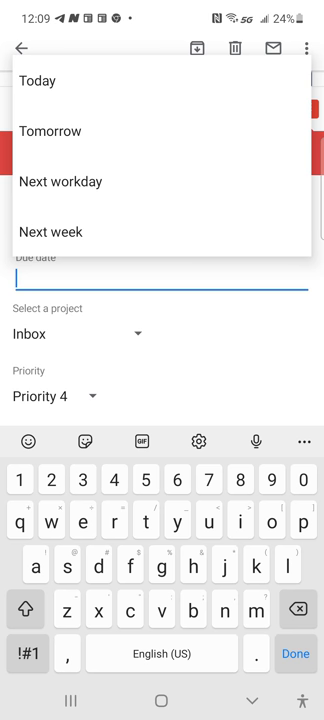
{"action": "left_click", "coordinate": [49, 131]}
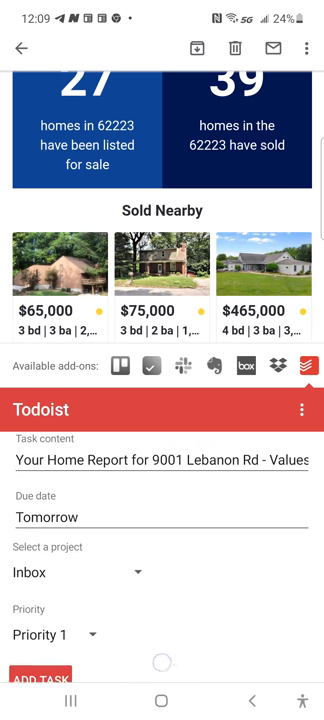
{"action": "left_click", "coordinate": [41, 655]}
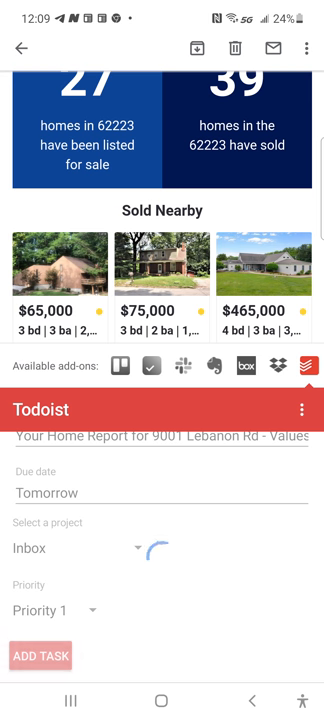
{"action": "left_click", "coordinate": [42, 657]}
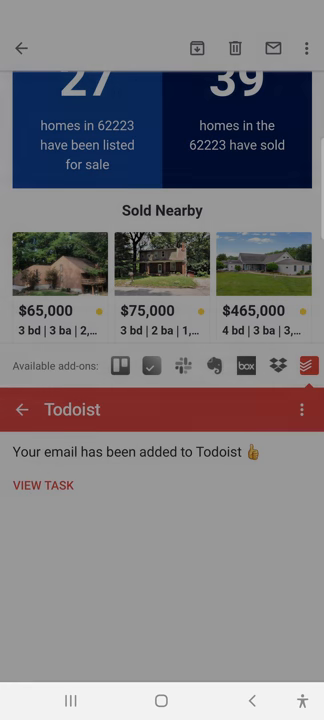
Step: View the new task, opening it in Todoist just once
{"action": "left_click", "coordinate": [44, 485]}
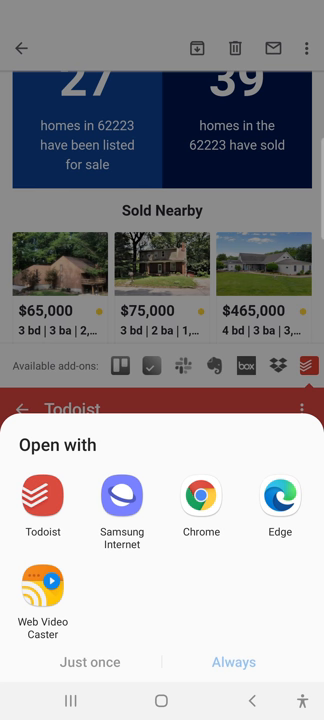
{"action": "left_click", "coordinate": [43, 497]}
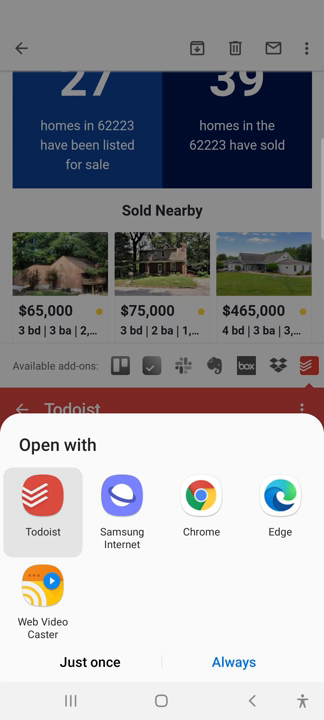
{"action": "left_click", "coordinate": [42, 508]}
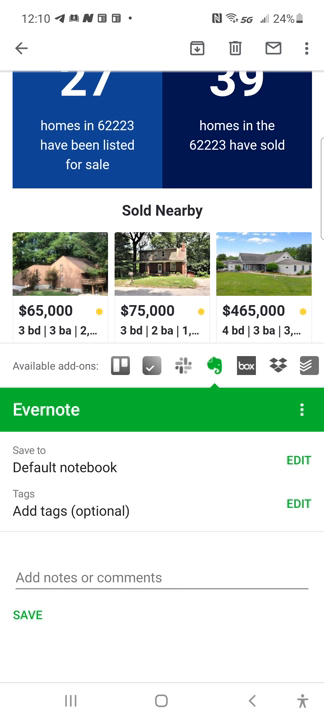
Step: Save the Zillow email to Evernote's Default notebook through the add-on
{"action": "left_click", "coordinate": [26, 615]}
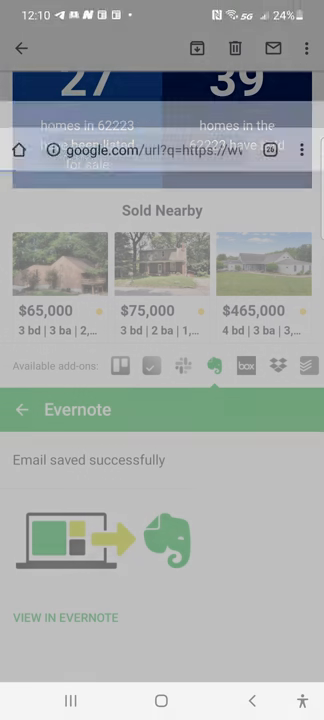
{"action": "left_click", "coordinate": [66, 617]}
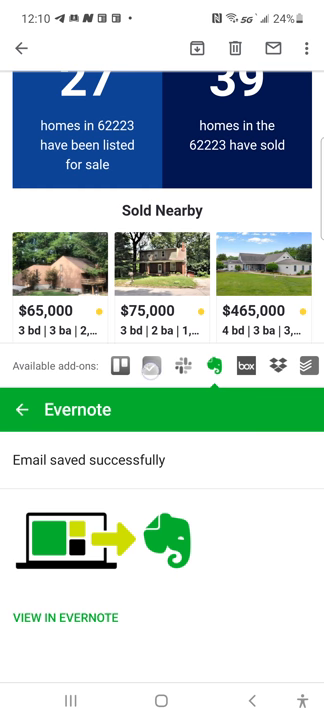
Step: Submit the Zillow email as an Any.do task in the Personal list, then show notifications
{"action": "left_click", "coordinate": [152, 368]}
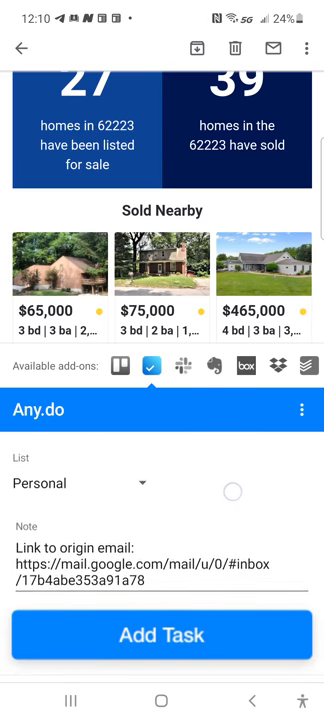
{"action": "left_click", "coordinate": [162, 636]}
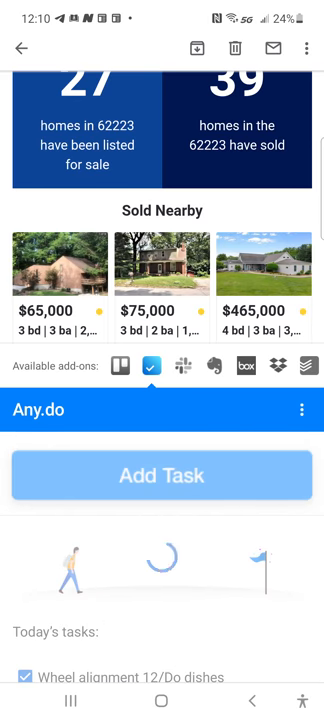
{"action": "left_click", "coordinate": [162, 476]}
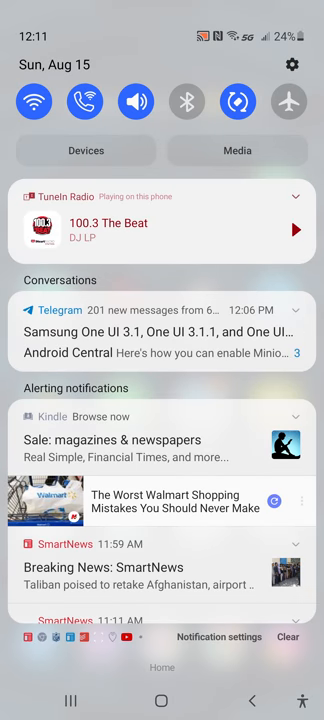
Step: Close the notification shade and switch to Todoist from Recent apps
{"action": "scroll", "scroll_direction": "down", "scroll_amount": 3}
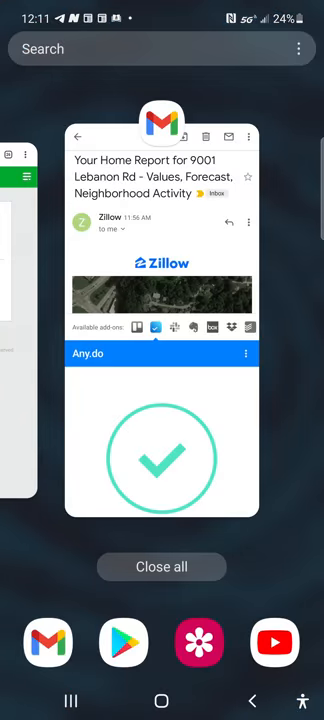
{"action": "scroll", "scroll_direction": "right", "scroll_amount": 3}
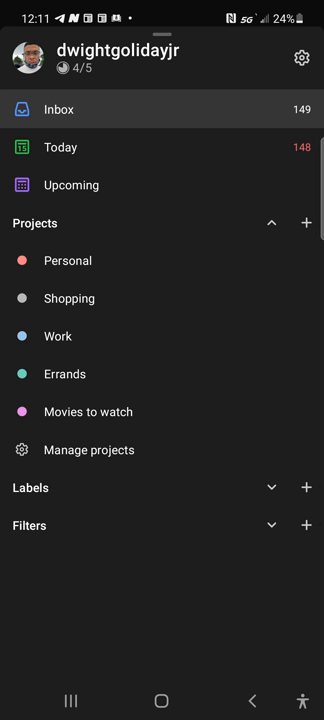
Step: Check Today and Inbox, then open Upcoming and reschedule the overdue tasks
{"action": "left_click", "coordinate": [61, 147]}
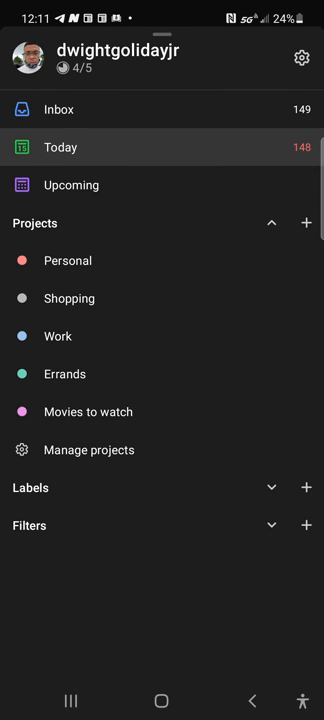
{"action": "left_click", "coordinate": [58, 109]}
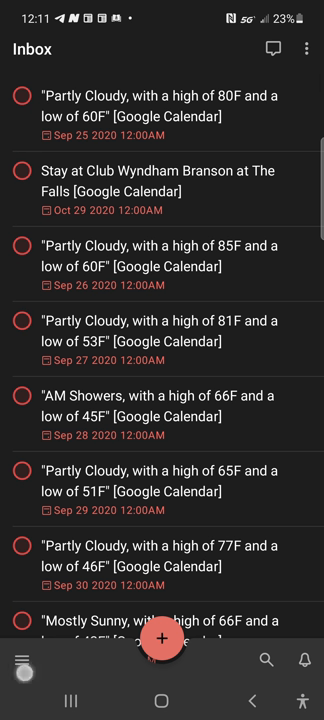
{"action": "left_click", "coordinate": [22, 663]}
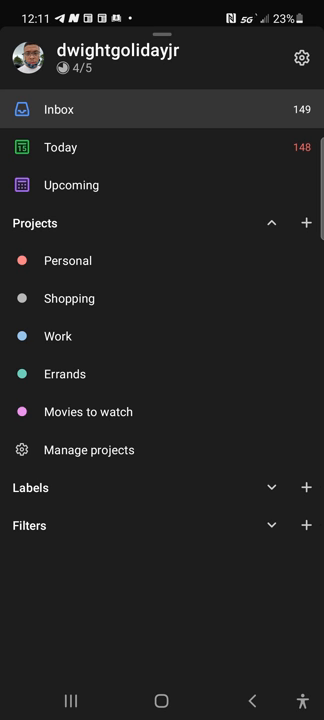
{"action": "left_click", "coordinate": [70, 185]}
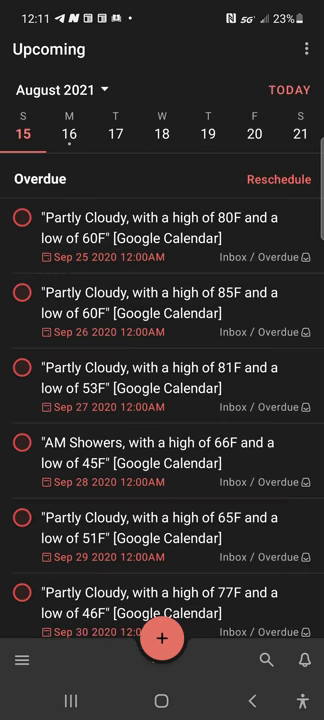
{"action": "left_click", "coordinate": [67, 133]}
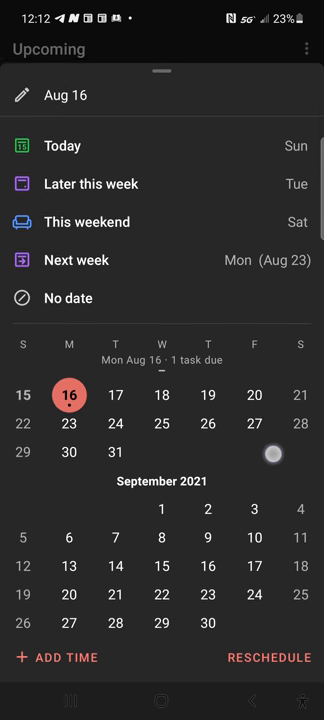
Step: Scroll down through Todoist's reschedule calendar before moving on to Google Tasks
{"action": "scroll", "scroll_direction": "down", "scroll_amount": 3}
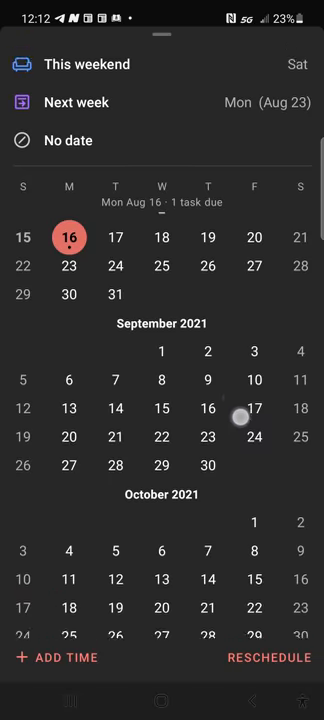
{"action": "scroll", "scroll_direction": "down", "scroll_amount": 3}
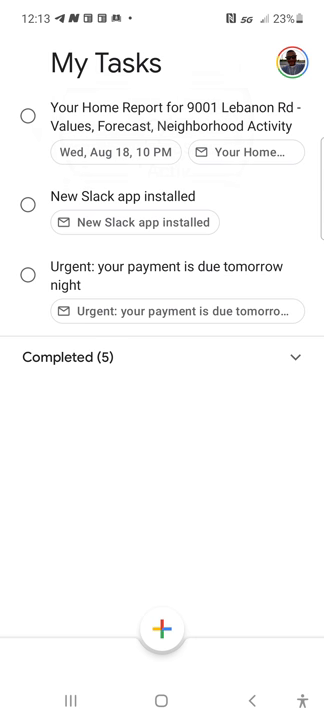
Step: Open the Zillow home report email from its task chip and scroll through it
{"action": "left_click", "coordinate": [170, 116]}
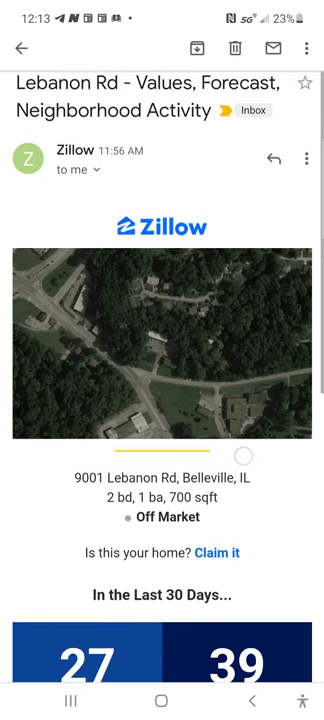
{"action": "scroll", "scroll_direction": "down", "scroll_amount": 3}
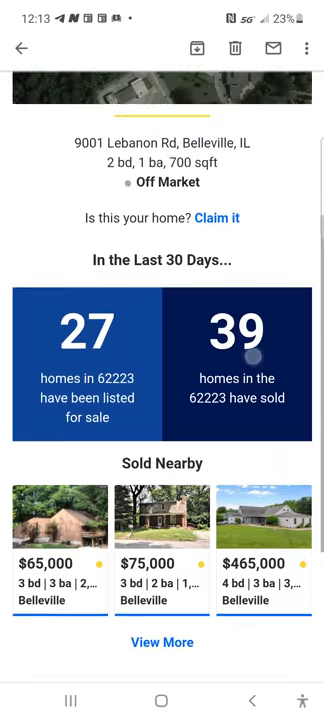
{"action": "scroll", "scroll_direction": "down", "scroll_amount": 3}
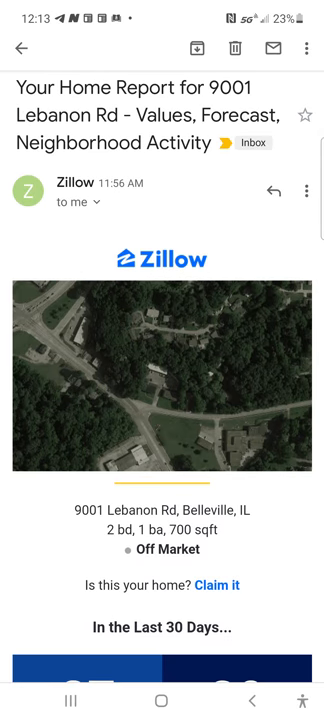
{"action": "scroll", "scroll_direction": "down", "scroll_amount": 3}
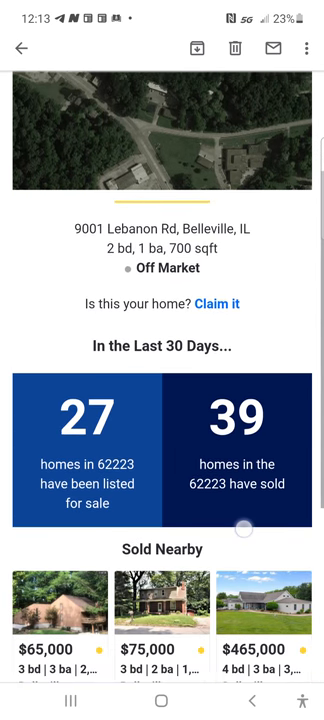
{"action": "scroll", "scroll_direction": "down", "scroll_amount": 3}
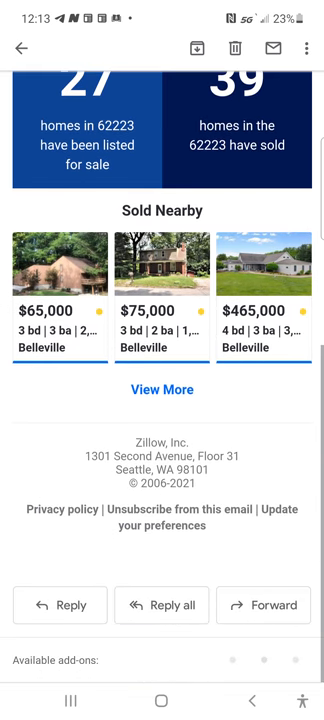
{"action": "scroll", "scroll_direction": "up", "scroll_amount": 3}
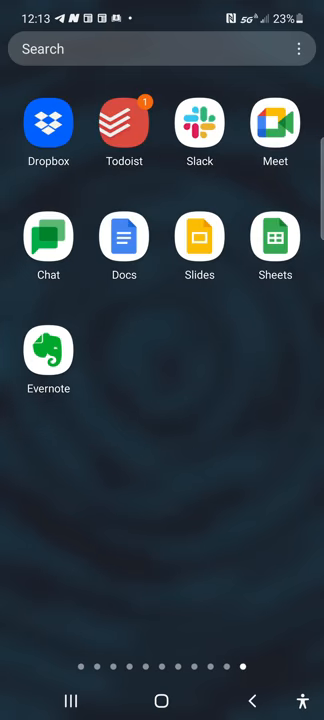
Step: Open Dropbox and view its Shared, Starred and Files sections
{"action": "left_click", "coordinate": [48, 124]}
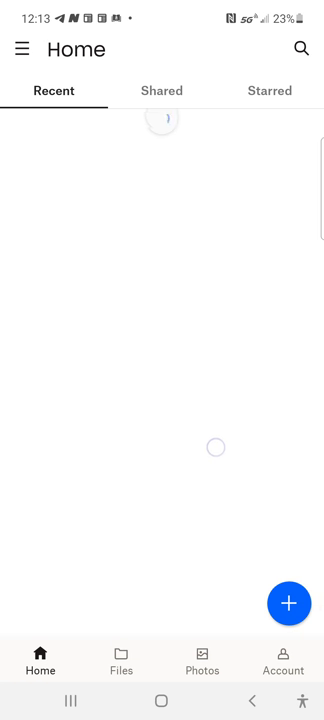
{"action": "left_click", "coordinate": [160, 90]}
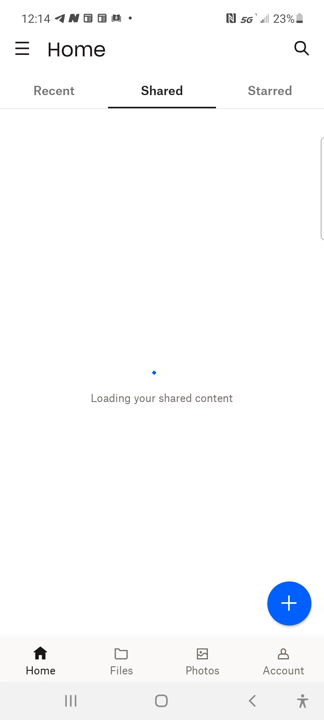
{"action": "left_click", "coordinate": [268, 91]}
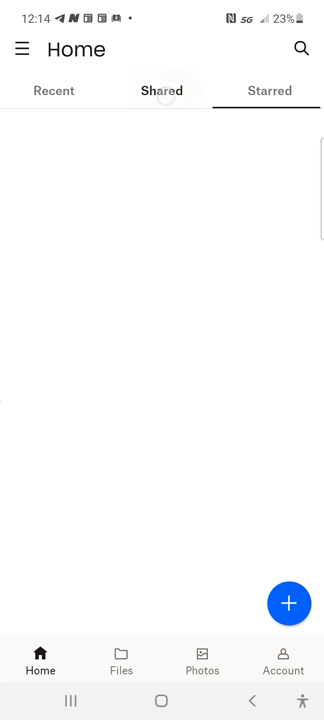
{"action": "left_click", "coordinate": [120, 664]}
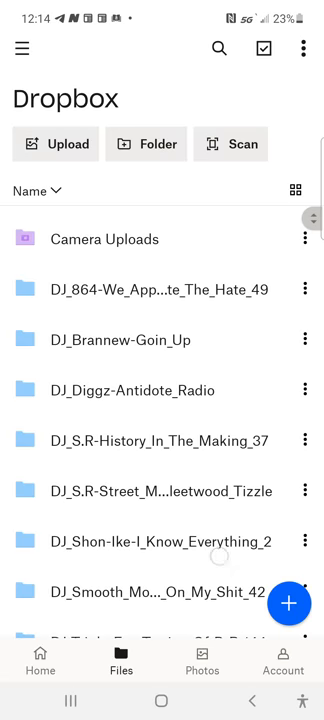
{"action": "scroll", "scroll_direction": "down", "scroll_amount": 3}
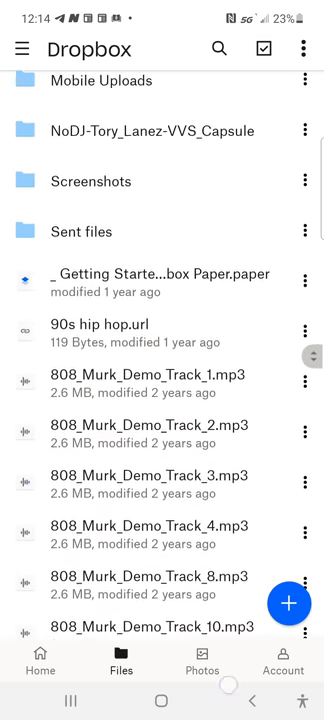
Step: Return to Dropbox home, check the empty Offline section, then leave for the home screen
{"action": "left_click", "coordinate": [40, 658]}
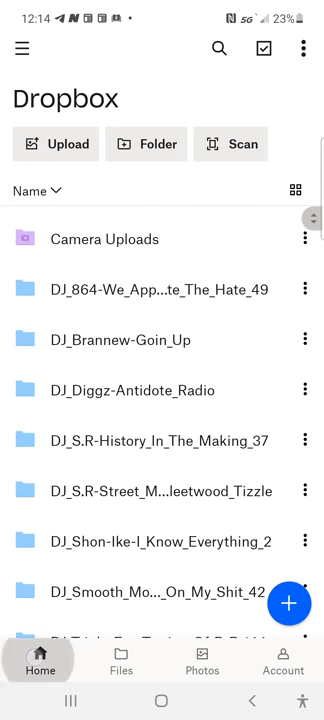
{"action": "left_click", "coordinate": [40, 664]}
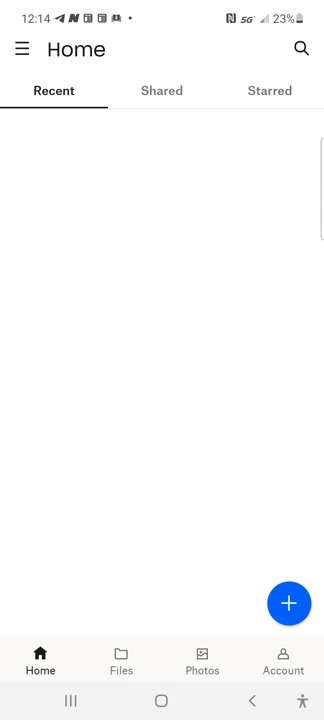
{"action": "left_click", "coordinate": [24, 48]}
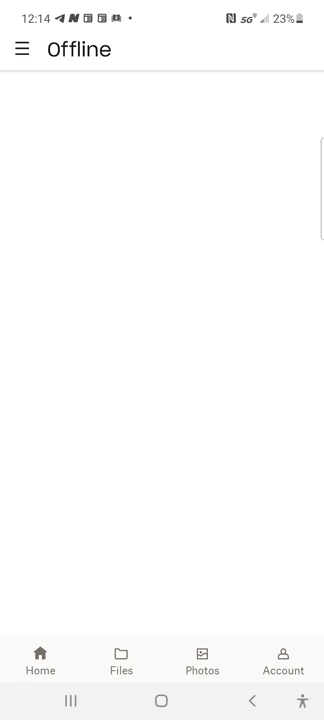
{"action": "left_click", "coordinate": [22, 48]}
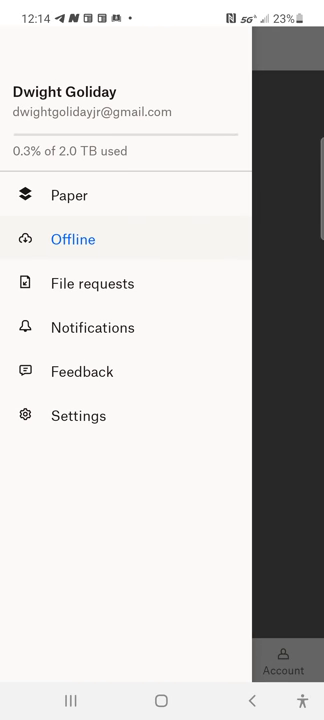
{"action": "key", "text": "recent_apps"}
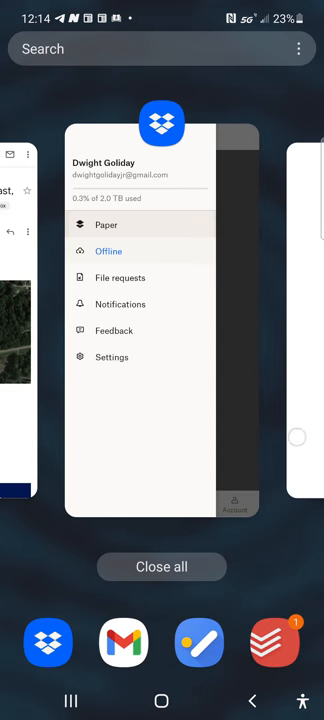
{"action": "left_click", "coordinate": [108, 251]}
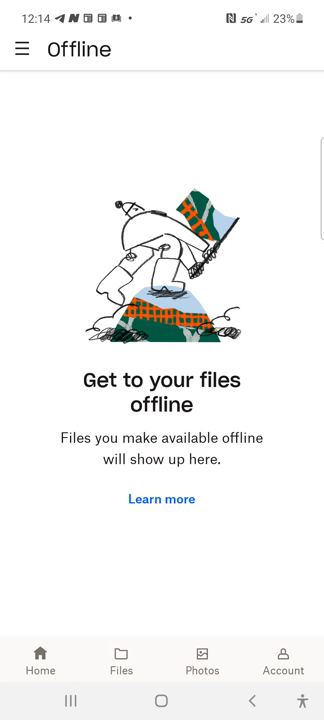
{"action": "left_click", "coordinate": [40, 665]}
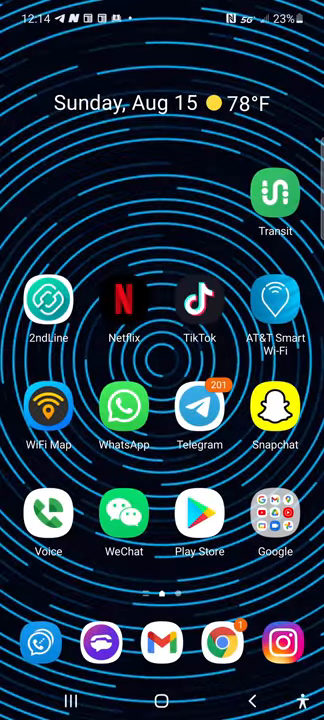
Step: Swipe through the app drawer pages and launch Any.do
{"action": "scroll", "scroll_direction": "left", "scroll_amount": 3}
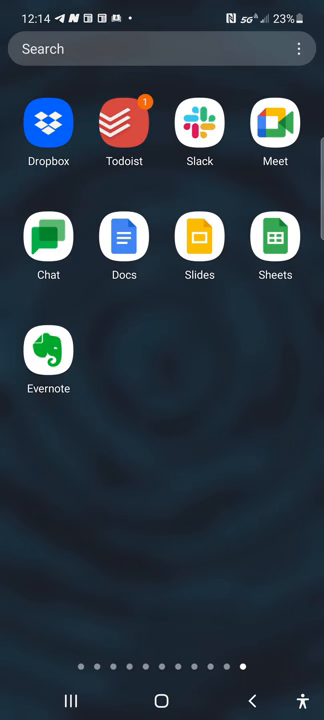
{"action": "scroll", "scroll_direction": "left", "scroll_amount": 3}
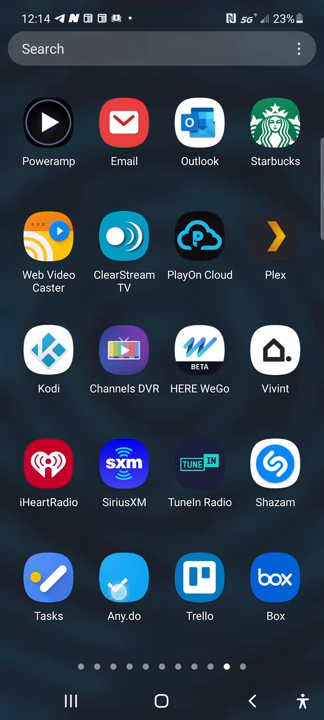
{"action": "left_click", "coordinate": [123, 583]}
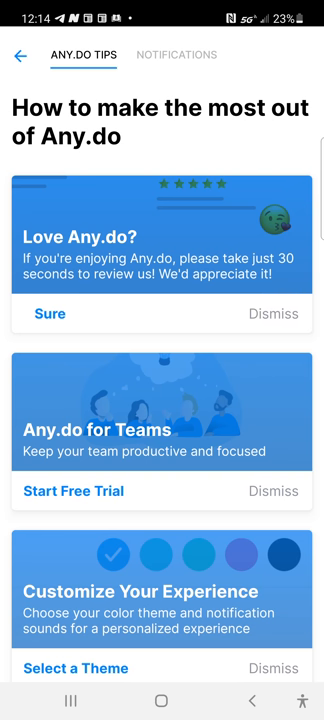
Step: Scroll all the way through Any.do's Tips page
{"action": "scroll", "scroll_direction": "down", "scroll_amount": 3}
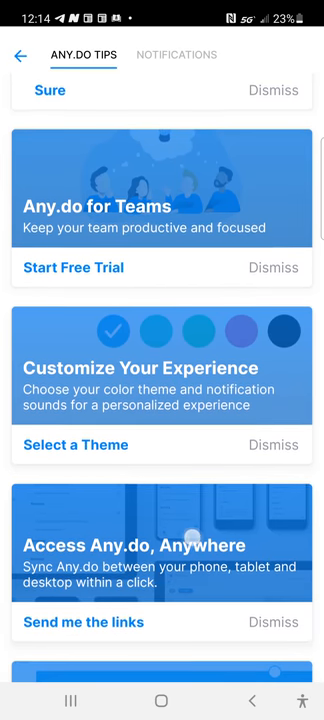
{"action": "scroll", "scroll_direction": "down", "scroll_amount": 3}
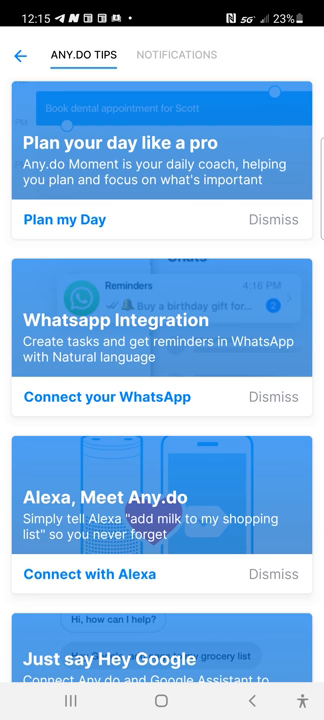
{"action": "scroll", "scroll_direction": "down", "scroll_amount": 3}
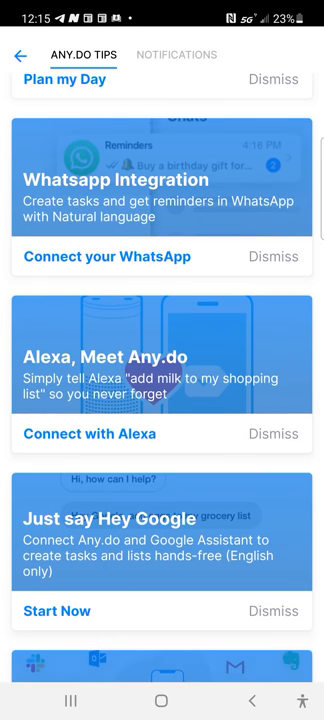
{"action": "scroll", "scroll_direction": "down", "scroll_amount": 3}
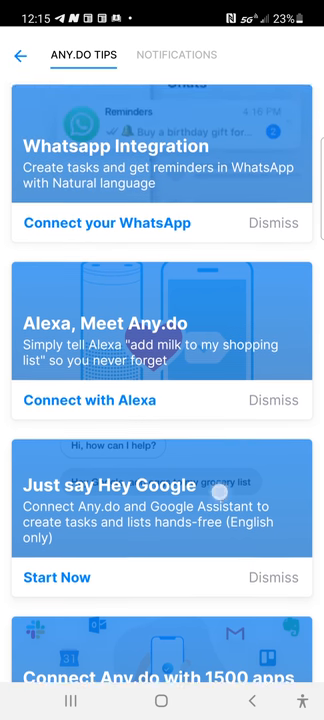
{"action": "scroll", "scroll_direction": "down", "scroll_amount": 3}
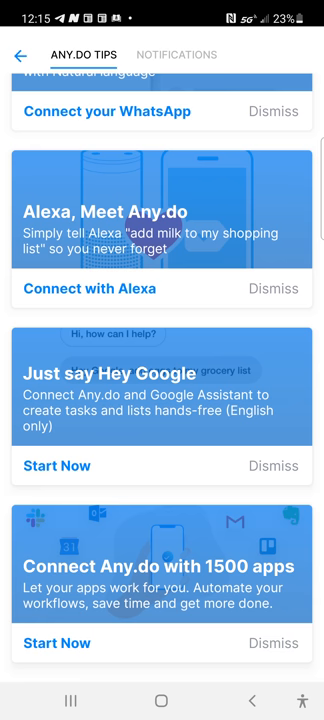
{"action": "scroll", "scroll_direction": "down", "scroll_amount": 3}
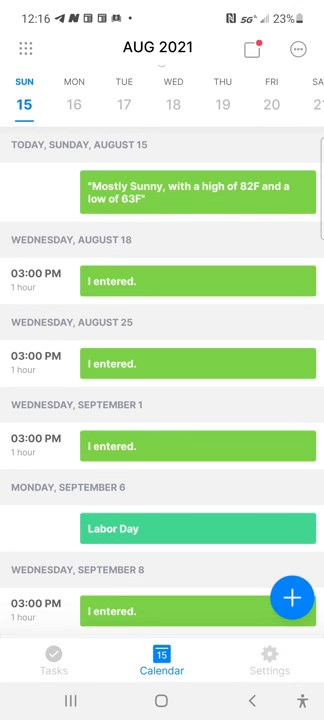
Step: Open Any.do settings and review the notification options
{"action": "left_click", "coordinate": [268, 668]}
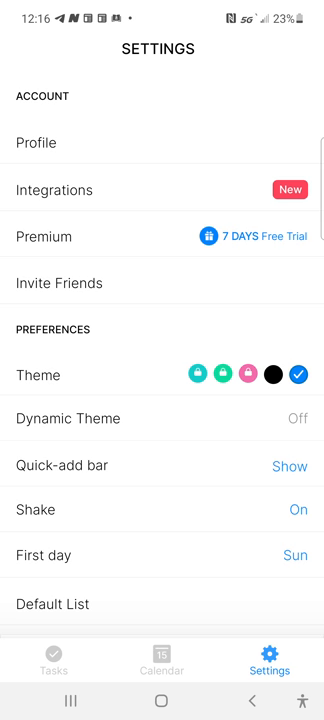
{"action": "scroll", "scroll_direction": "down", "scroll_amount": 3}
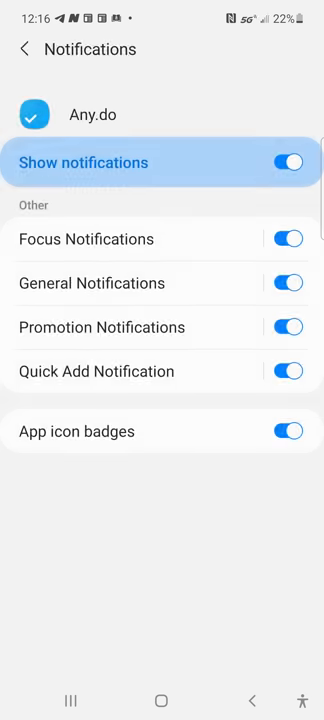
{"action": "left_click", "coordinate": [24, 49]}
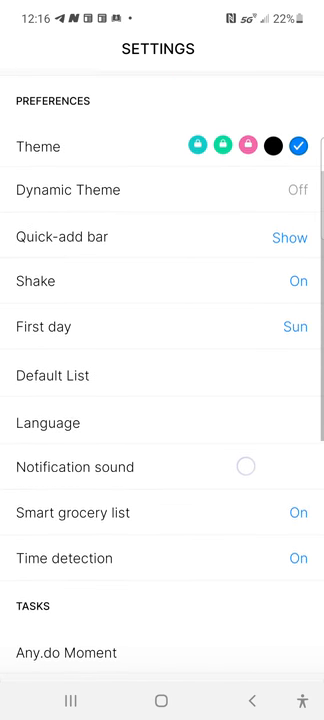
Step: Scroll through the rest of the settings list, then return to the task list
{"action": "scroll", "scroll_direction": "down", "scroll_amount": 3}
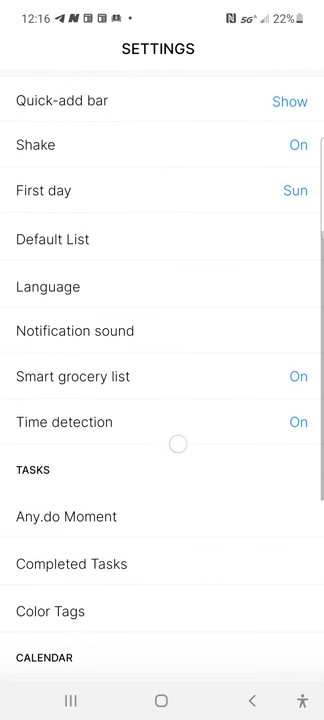
{"action": "scroll", "scroll_direction": "down", "scroll_amount": 3}
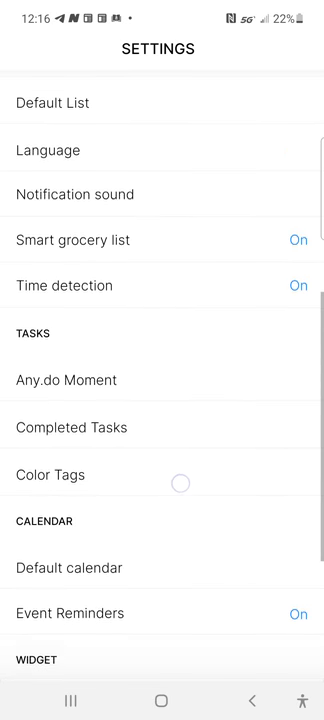
{"action": "scroll", "scroll_direction": "down", "scroll_amount": 3}
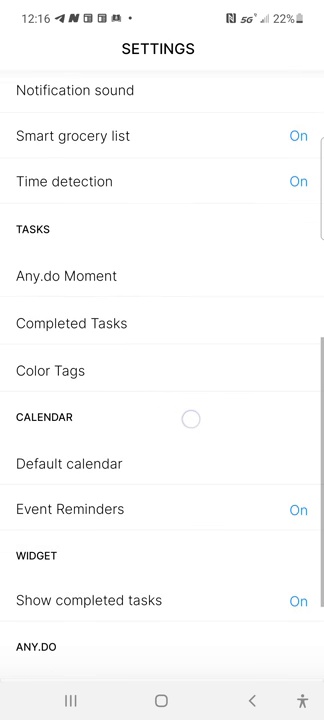
{"action": "scroll", "scroll_direction": "down", "scroll_amount": 3}
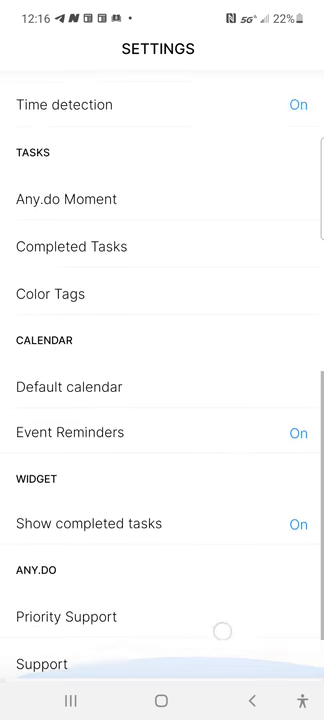
{"action": "scroll", "scroll_direction": "up", "scroll_amount": 3}
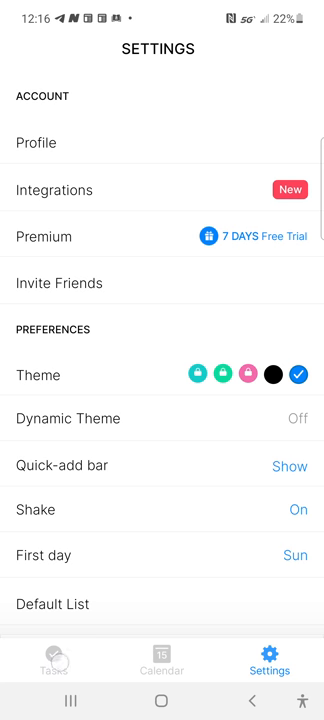
{"action": "left_click", "coordinate": [54, 668]}
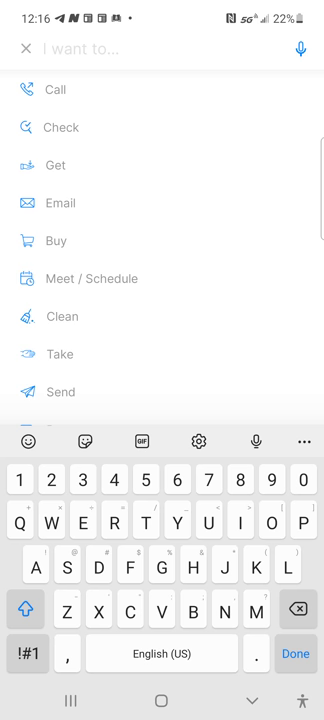
Step: Leave Any.do's 'I want to…' task prompt with its Call, Email and Buy suggestions
{"action": "left_click", "coordinate": [22, 50]}
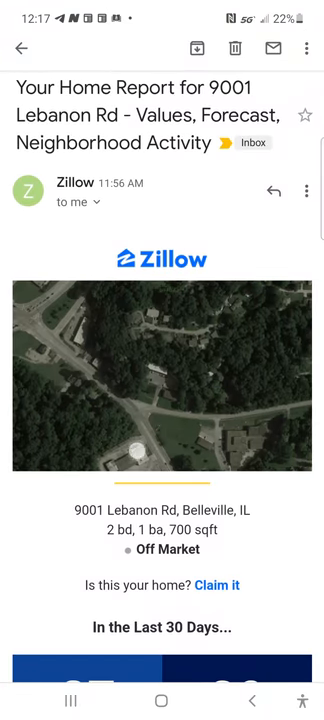
Step: Scroll the Zillow email, then go back through the search results to the inbox
{"action": "scroll", "scroll_direction": "down", "scroll_amount": 3}
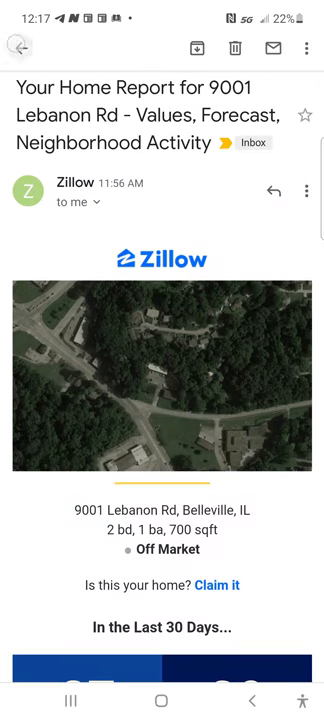
{"action": "left_click", "coordinate": [24, 47]}
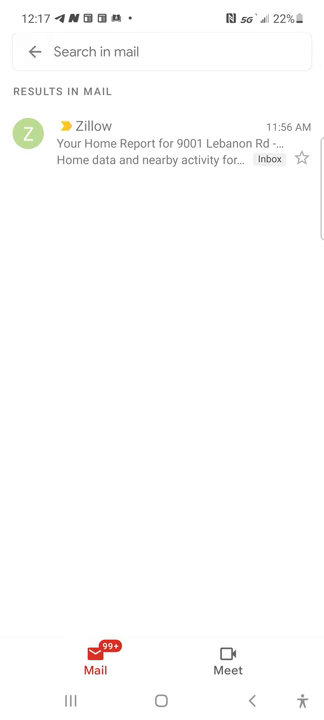
{"action": "left_click", "coordinate": [28, 51]}
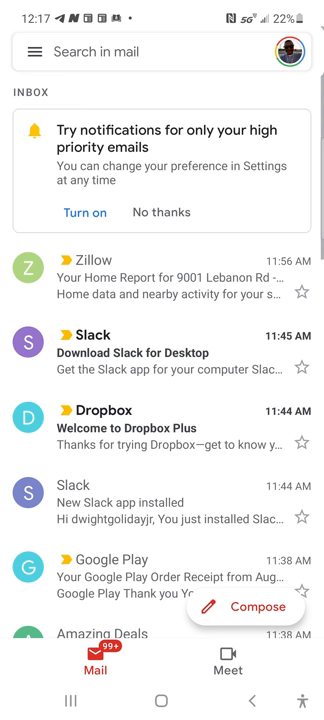
Step: Read the Download Slack for Desktop email, then open My Account in the calling app
{"action": "left_click", "coordinate": [160, 352]}
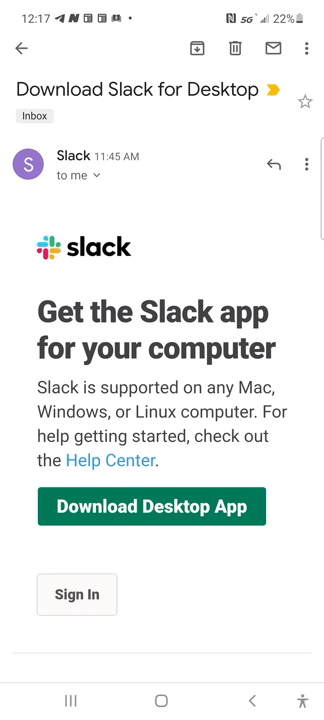
{"action": "scroll", "scroll_direction": "down", "scroll_amount": 3}
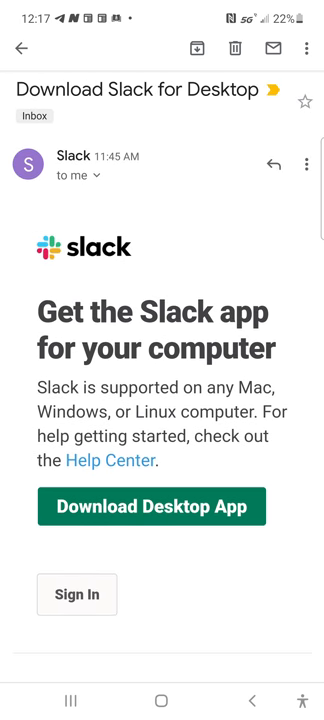
{"action": "scroll", "scroll_direction": "down", "scroll_amount": 3}
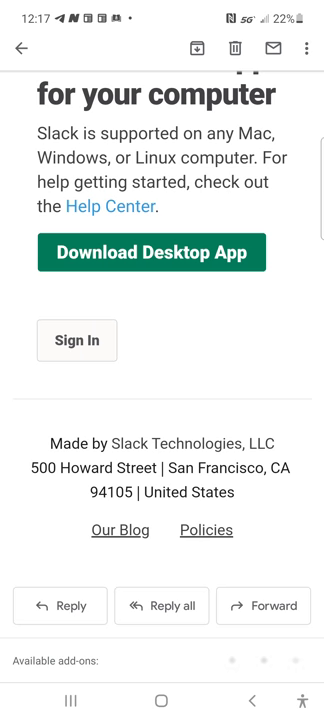
{"action": "scroll", "scroll_direction": "down", "scroll_amount": 3}
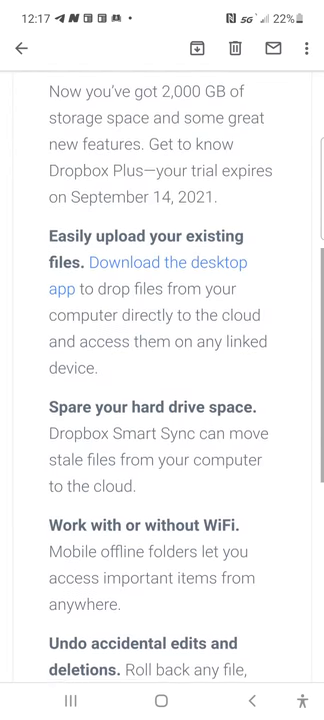
{"action": "scroll", "scroll_direction": "down", "scroll_amount": 3}
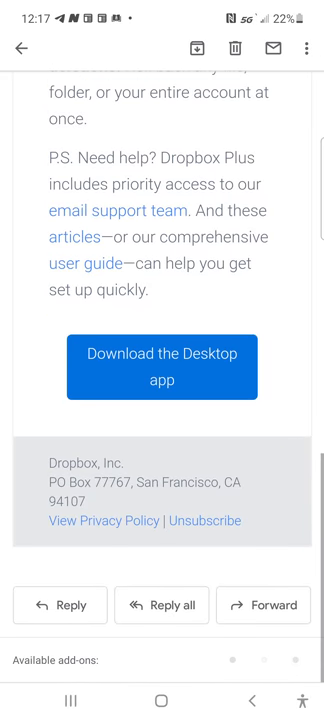
{"action": "scroll", "scroll_direction": "up", "scroll_amount": 3}
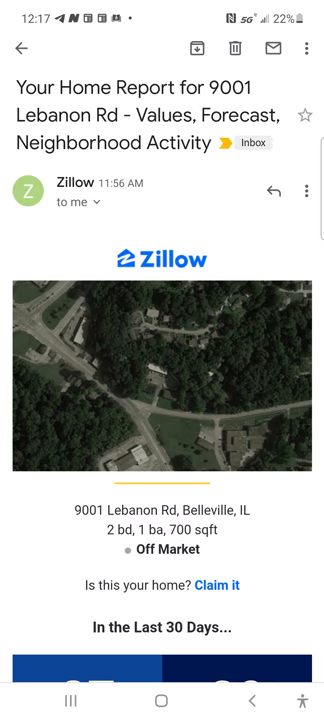
{"action": "scroll", "scroll_direction": "down", "scroll_amount": 3}
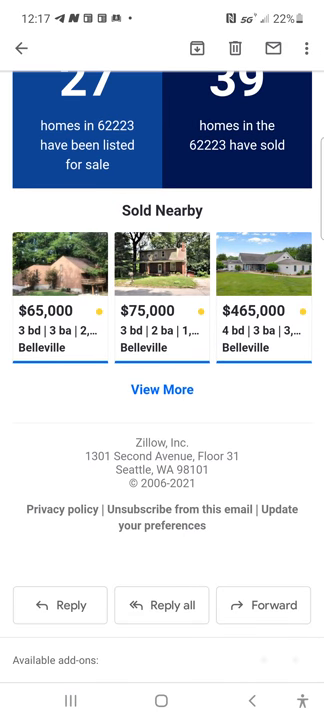
{"action": "scroll", "scroll_direction": "down", "scroll_amount": 3}
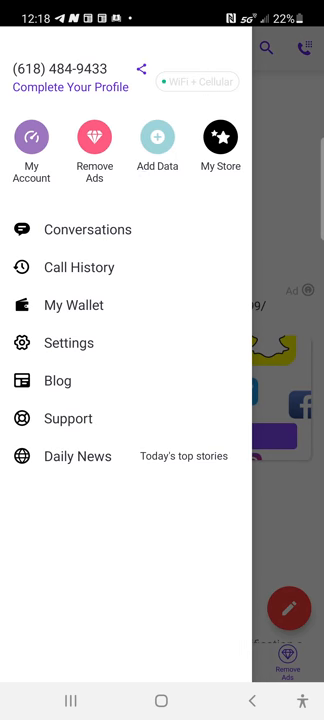
{"action": "left_click", "coordinate": [31, 144]}
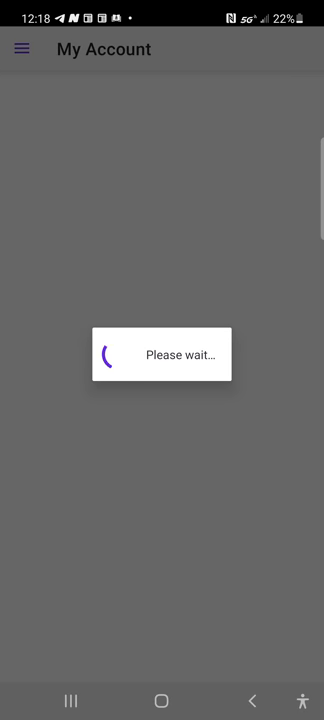